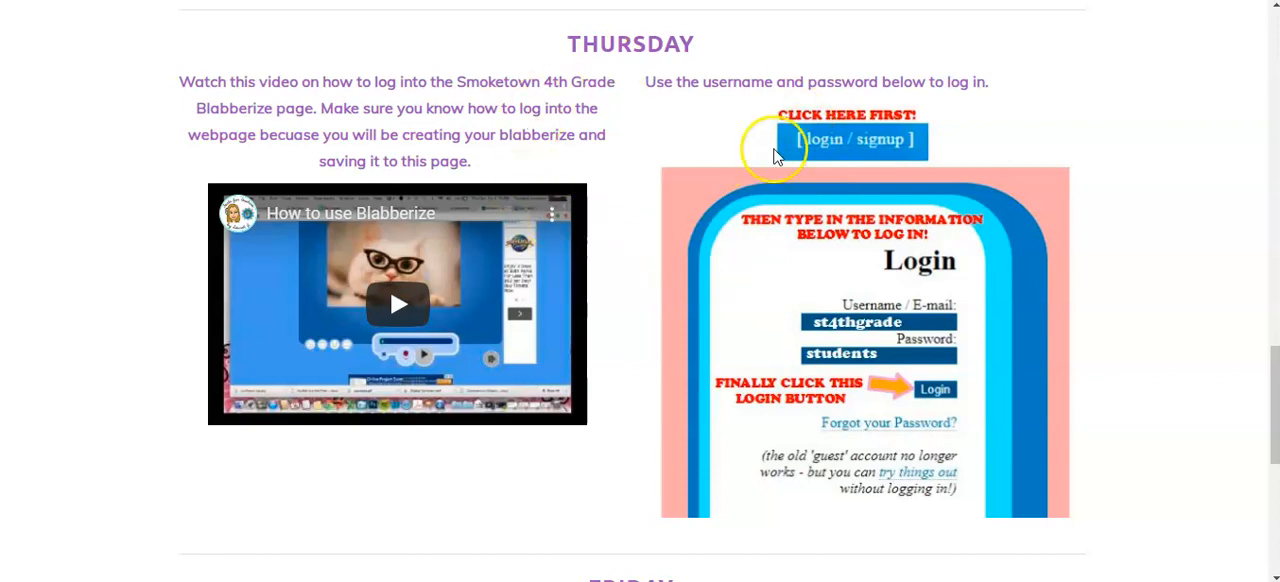
{"action": "mouse_move", "coordinate": [1210, 288]}
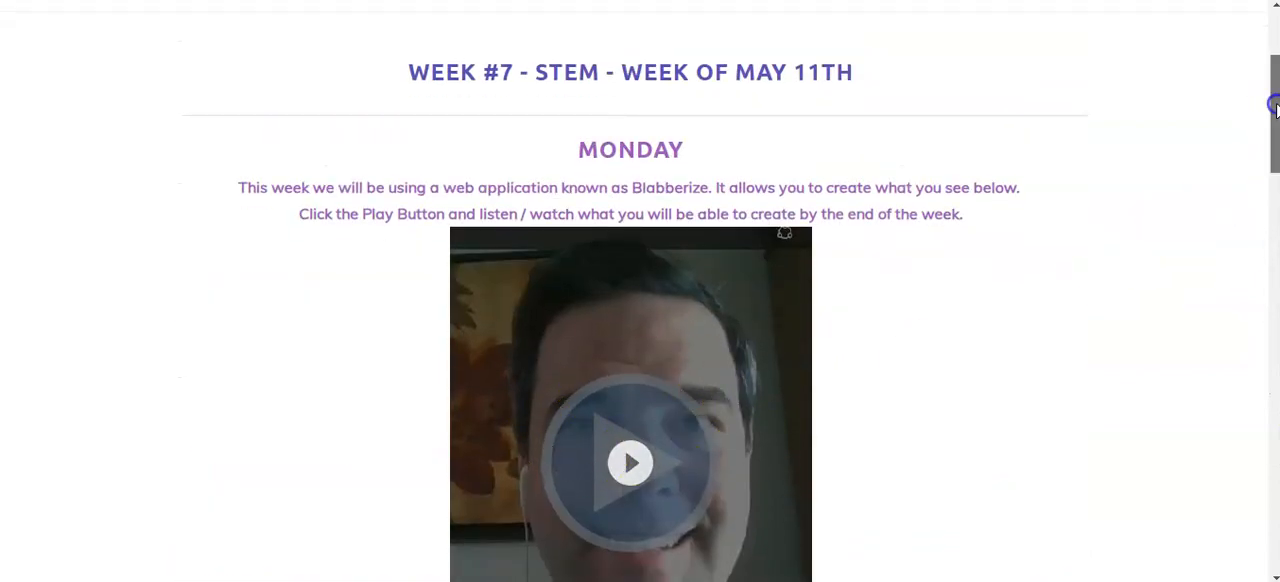
Scroll down to Friday's Smoketown Blabberize CLICK HERE image on the Weebly page
{"action": "scroll", "scroll_direction": "down", "scroll_amount": 3}
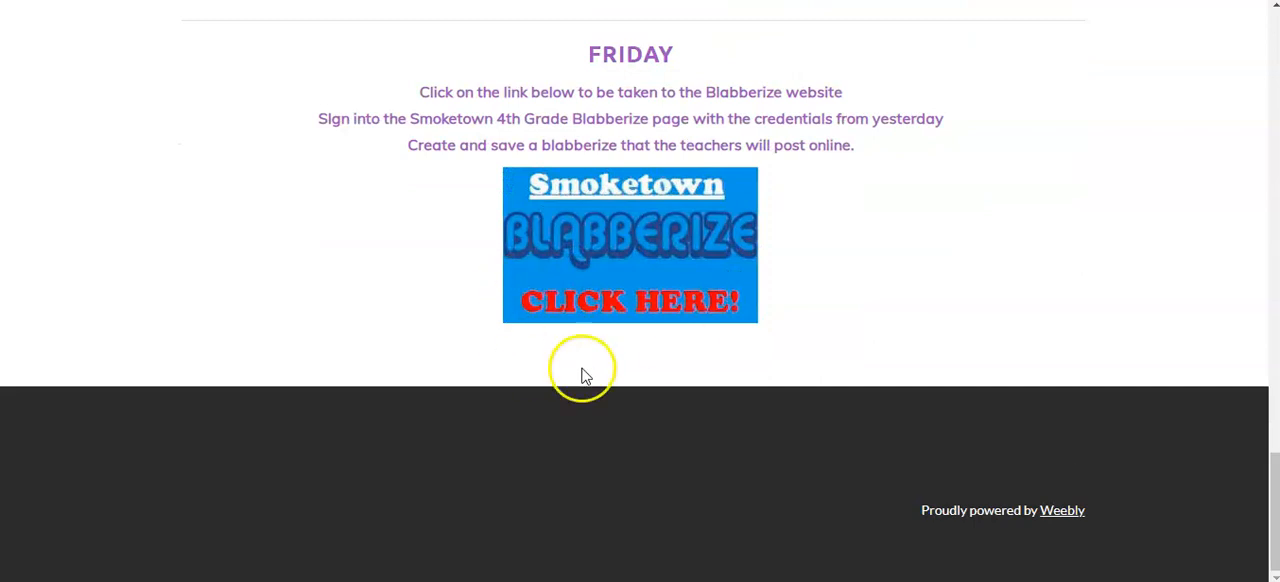
{"action": "mouse_move", "coordinate": [647, 250]}
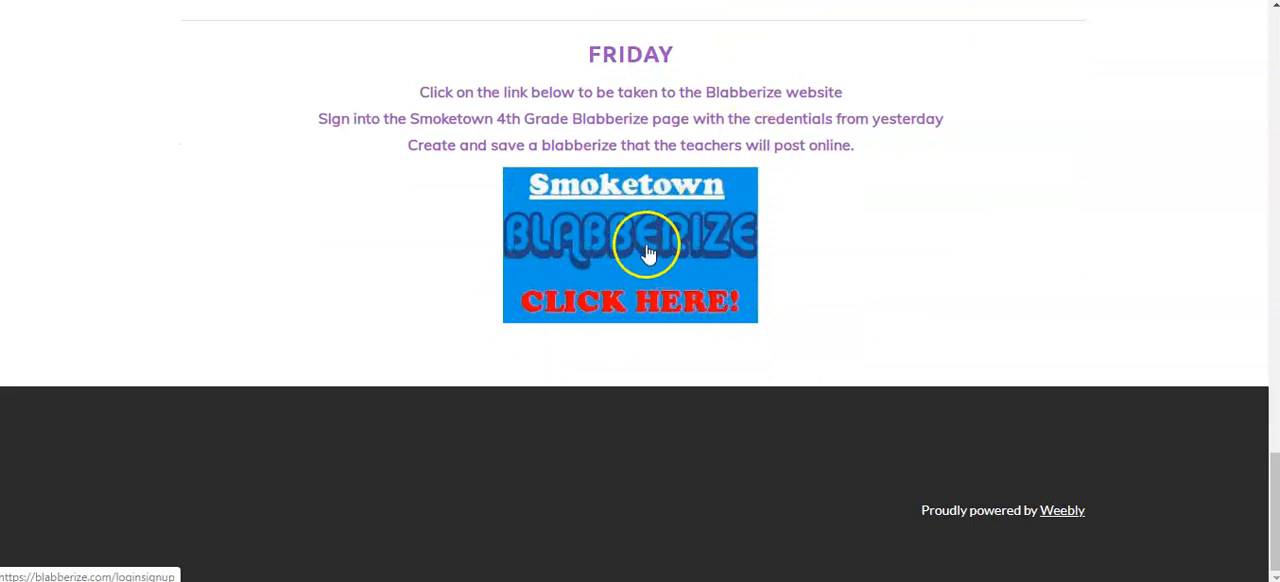
Follow the Blabberize link and log in with the saved class username and password
{"action": "left_click", "coordinate": [647, 248]}
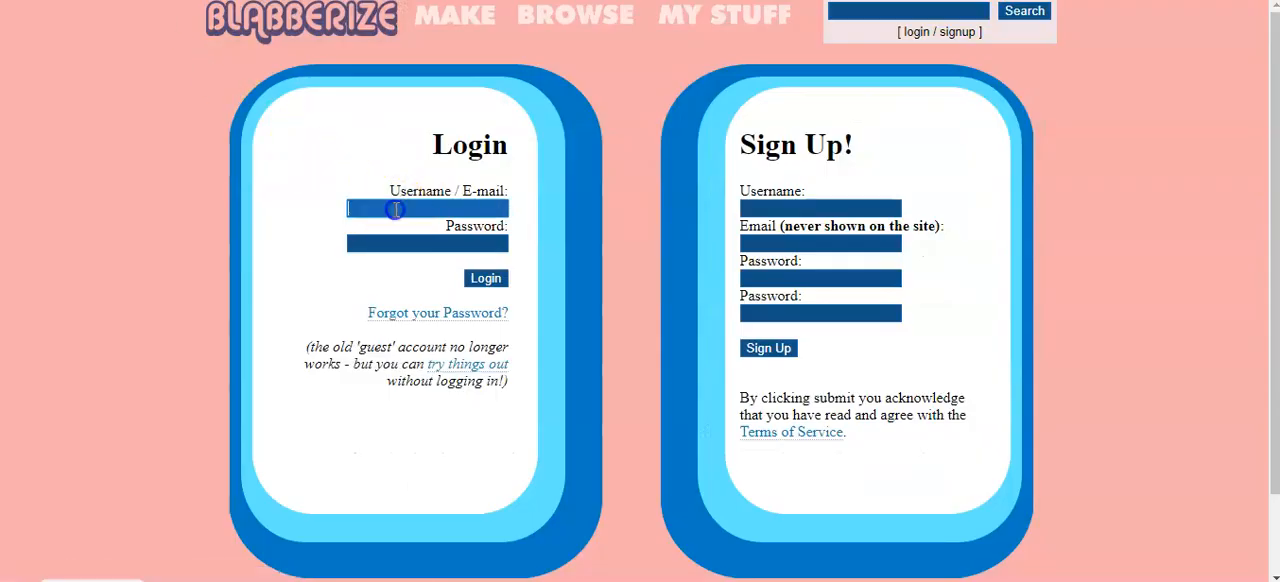
{"action": "type", "text": "st4thg"}
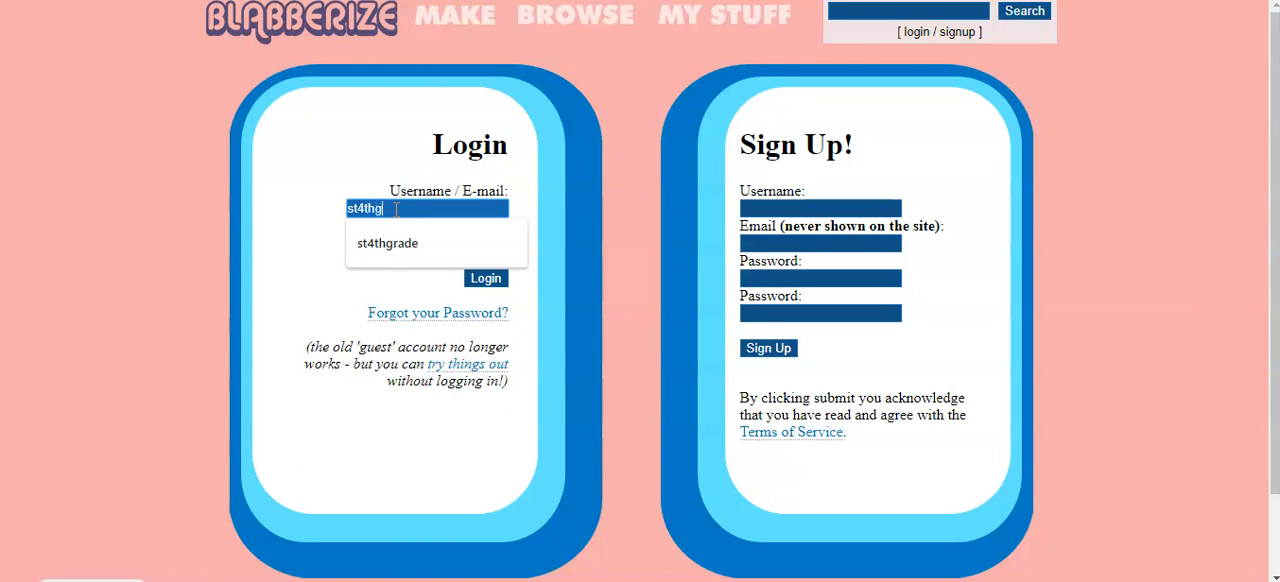
{"action": "left_click", "coordinate": [386, 243]}
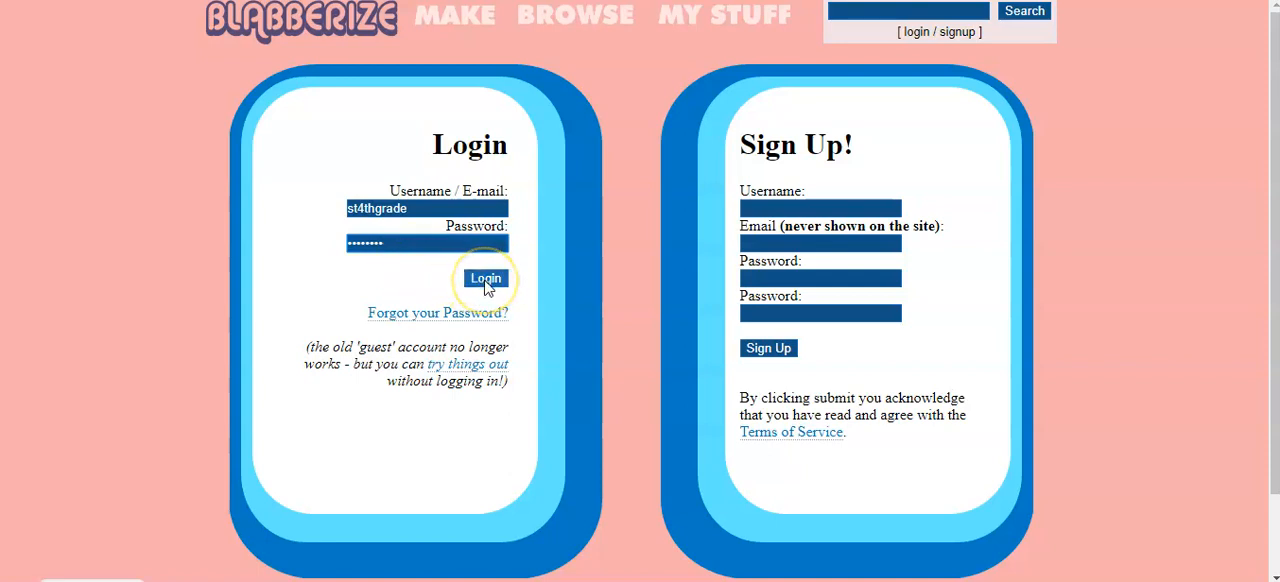
{"action": "left_click", "coordinate": [485, 278]}
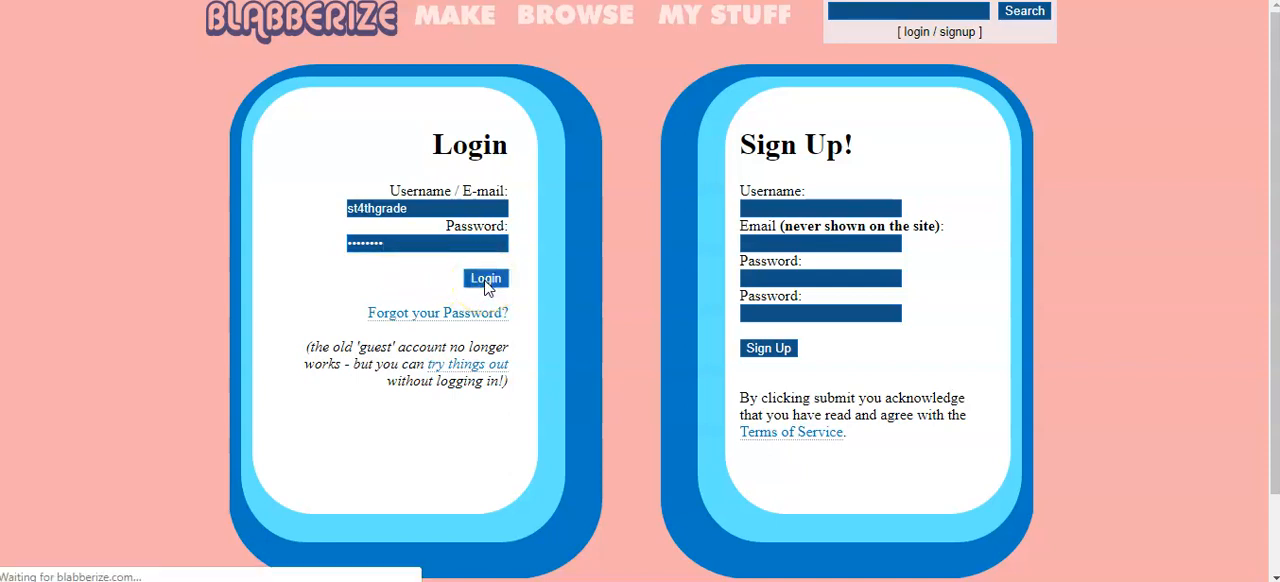
{"action": "left_click", "coordinate": [485, 278]}
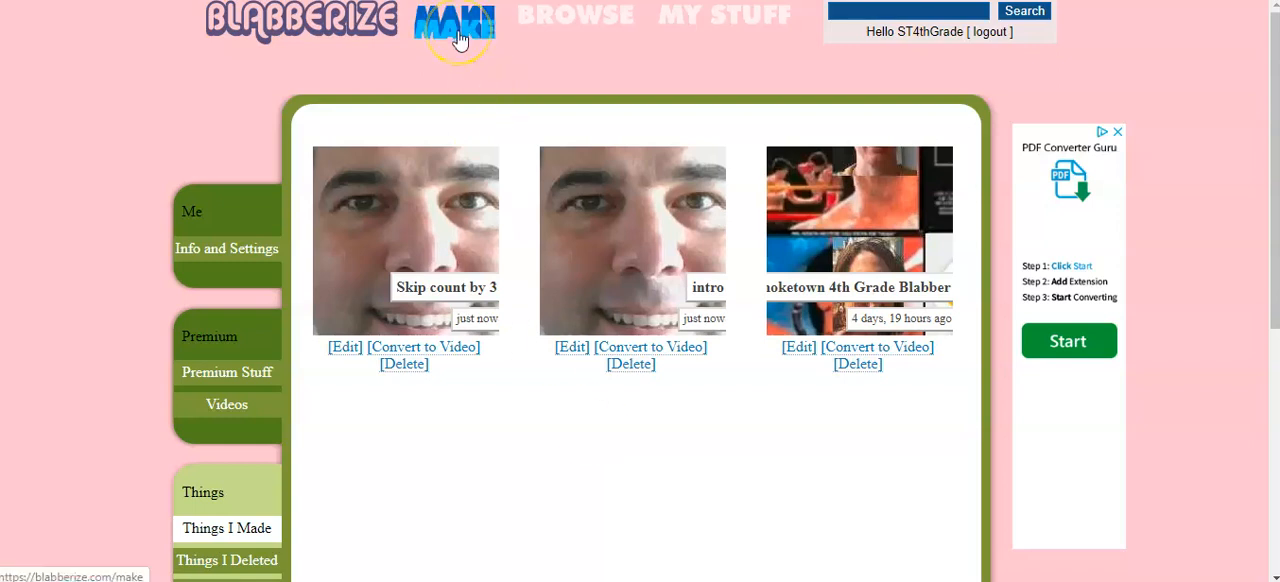
Start a new blabberize via MAKE and upload the Lia Blabber Pic photo
{"action": "left_click", "coordinate": [449, 25]}
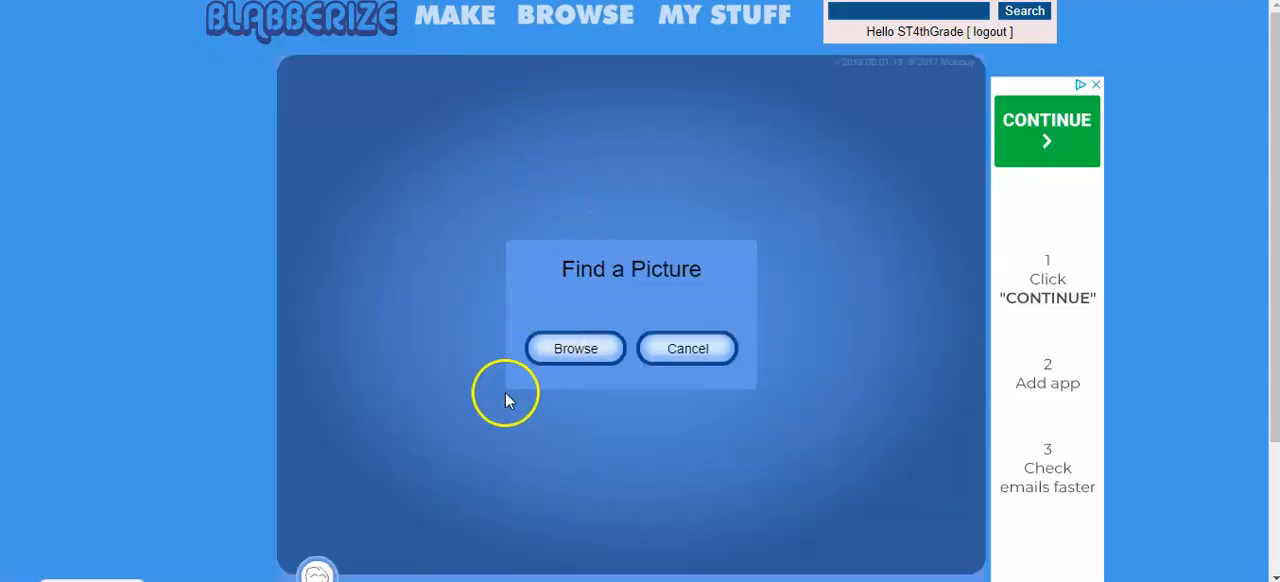
{"action": "scroll", "scroll_direction": "down", "scroll_amount": 3}
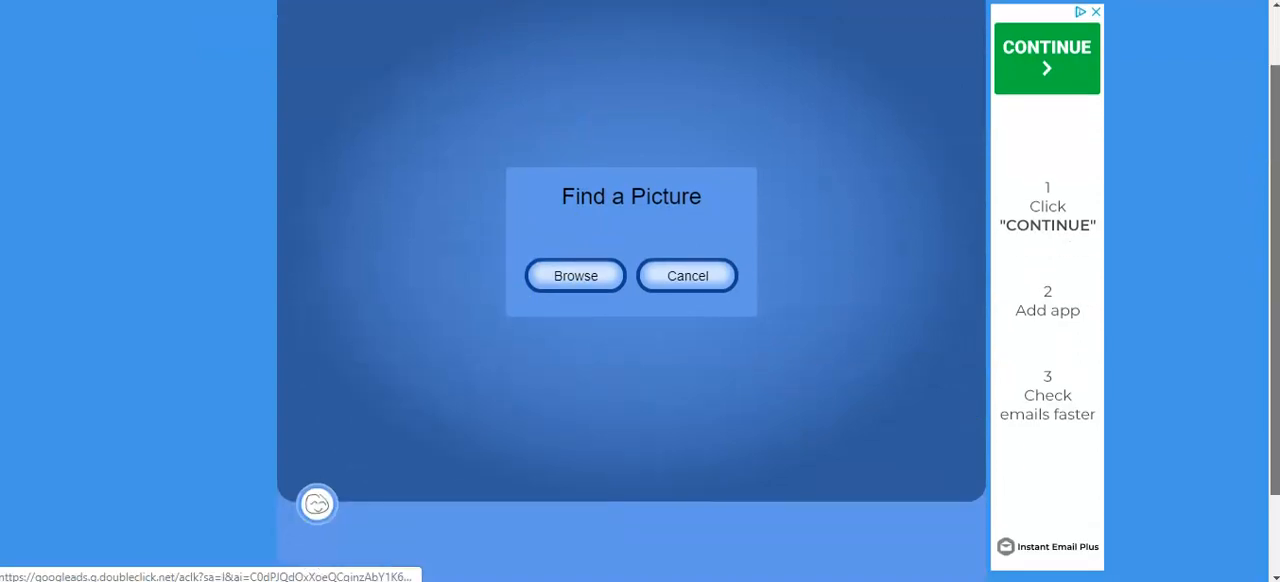
{"action": "mouse_move", "coordinate": [768, 233]}
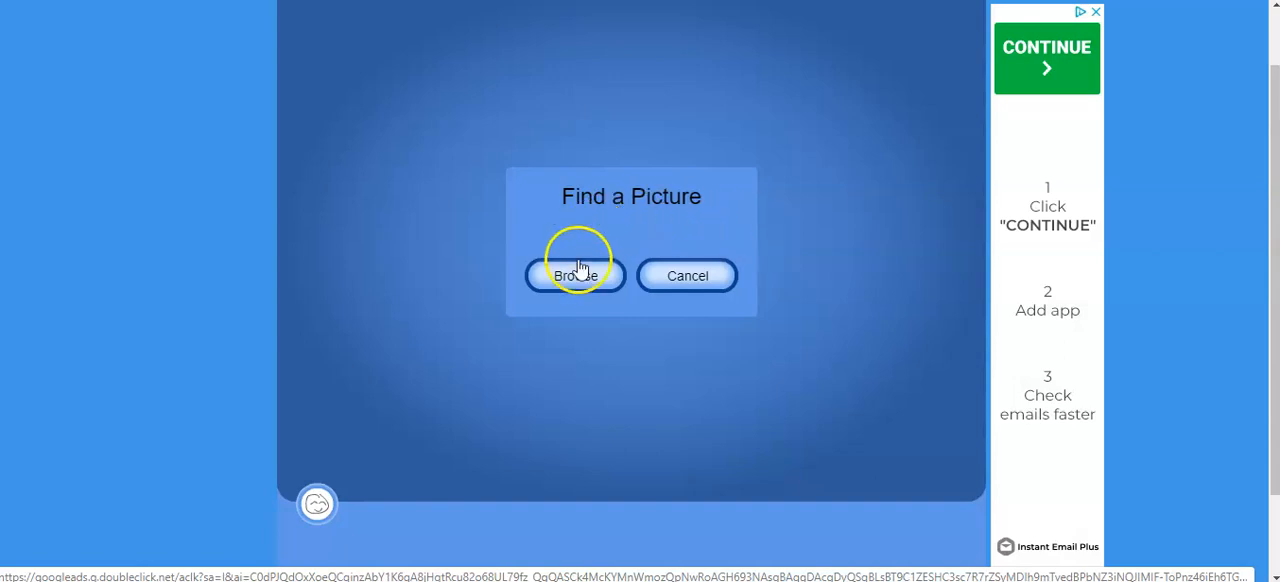
{"action": "left_click", "coordinate": [575, 275]}
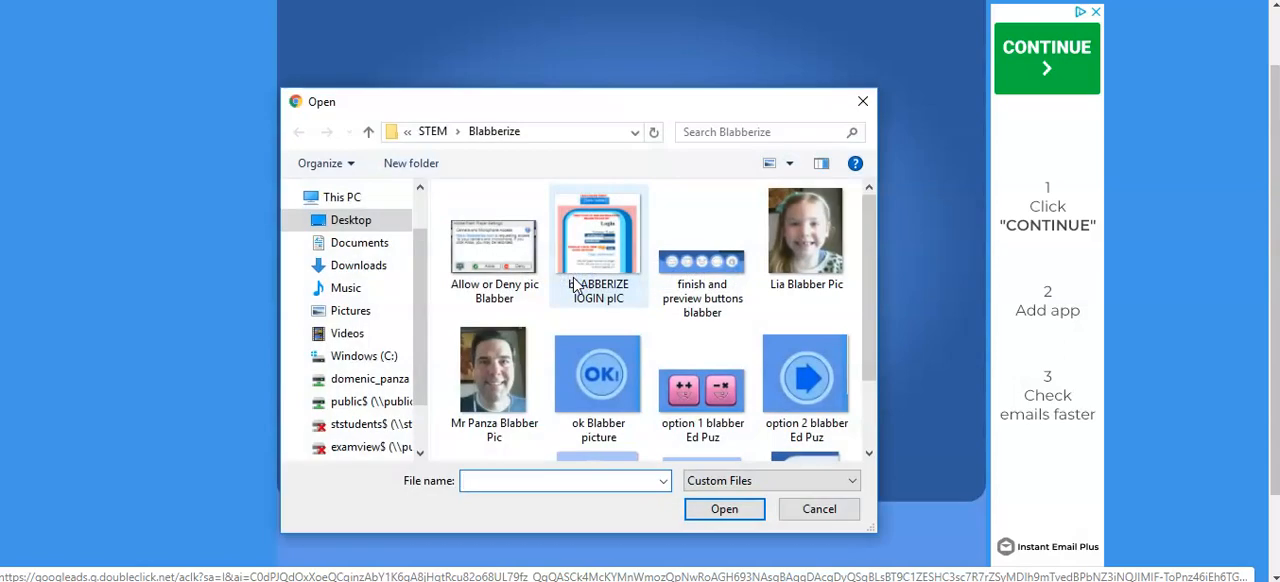
{"action": "double_click", "coordinate": [805, 230]}
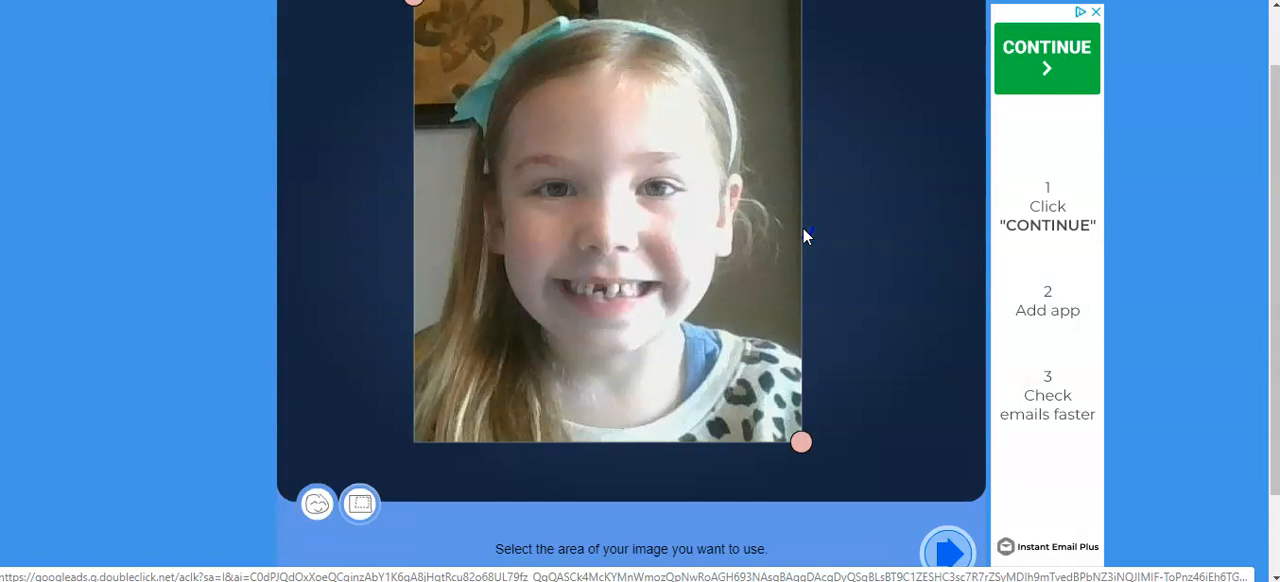
{"action": "mouse_move", "coordinate": [917, 466]}
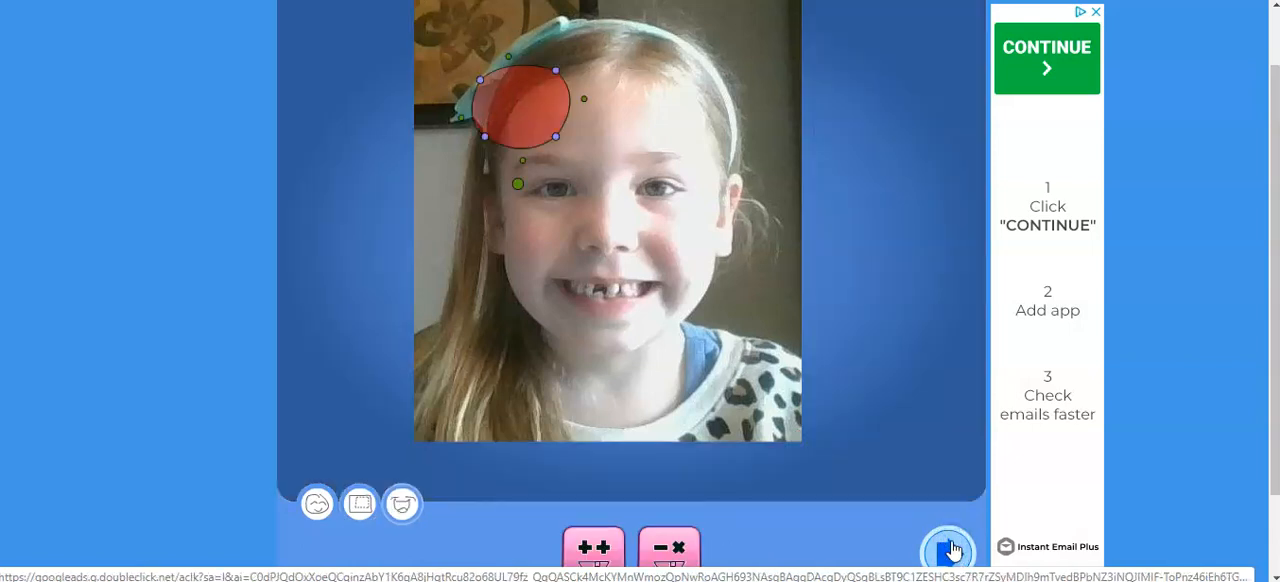
Move the red mouth shape onto the girl's mouth and reshape it to trace her lips
{"action": "left_click_drag", "start_coordinate": [517, 100], "coordinate": [553, 127]}
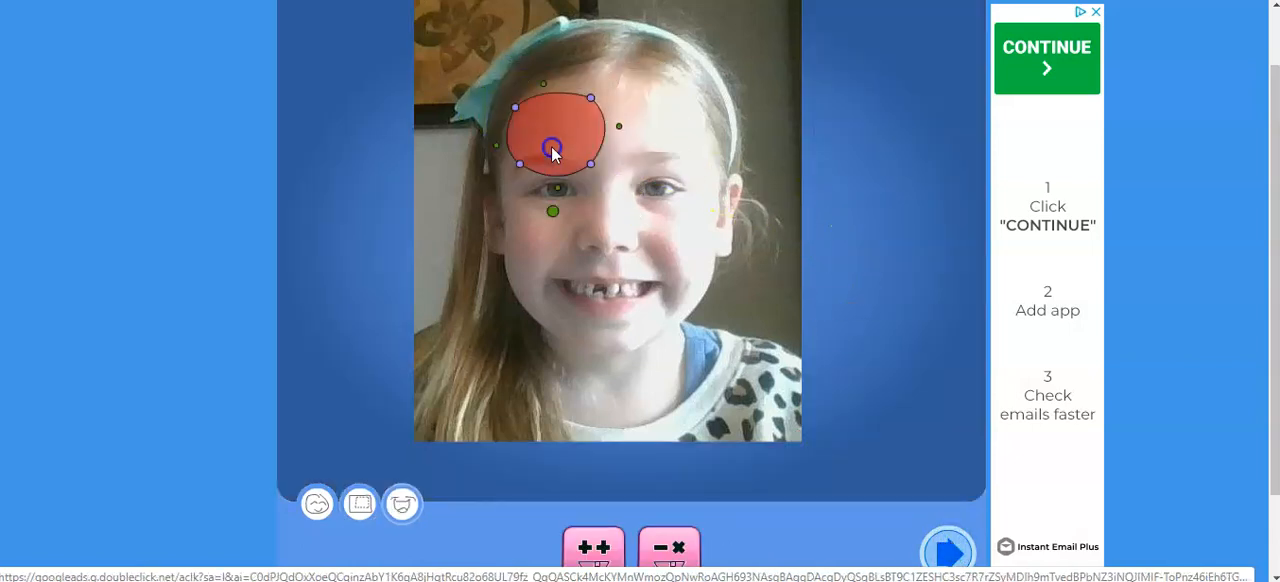
{"action": "left_click_drag", "start_coordinate": [552, 140], "coordinate": [605, 310]}
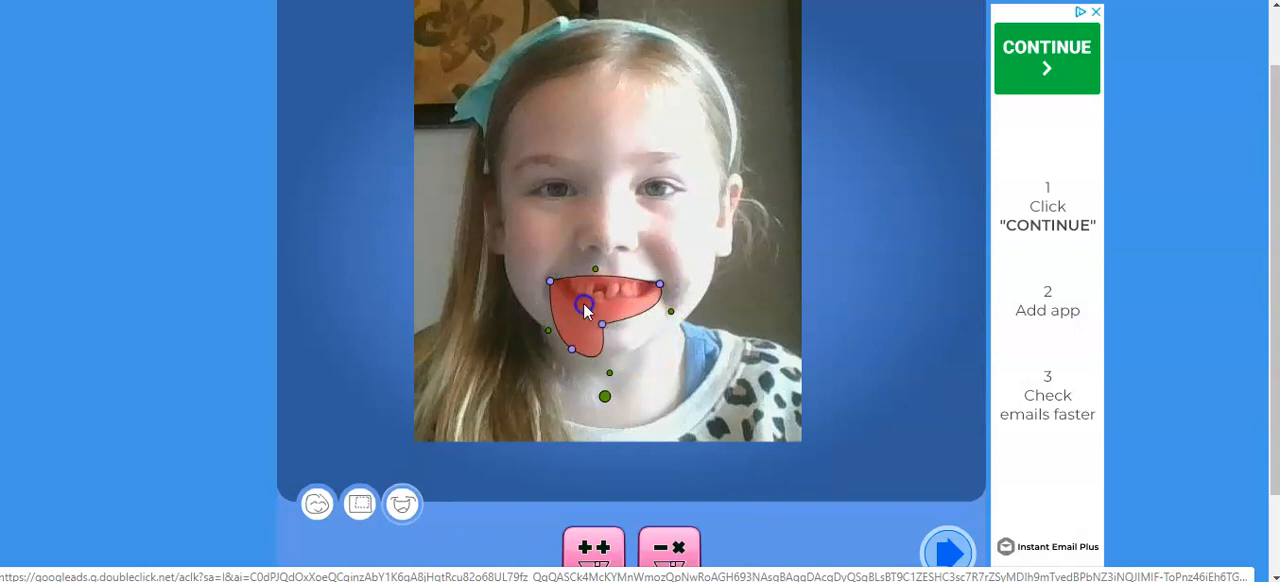
{"action": "left_click_drag", "start_coordinate": [585, 305], "coordinate": [651, 331]}
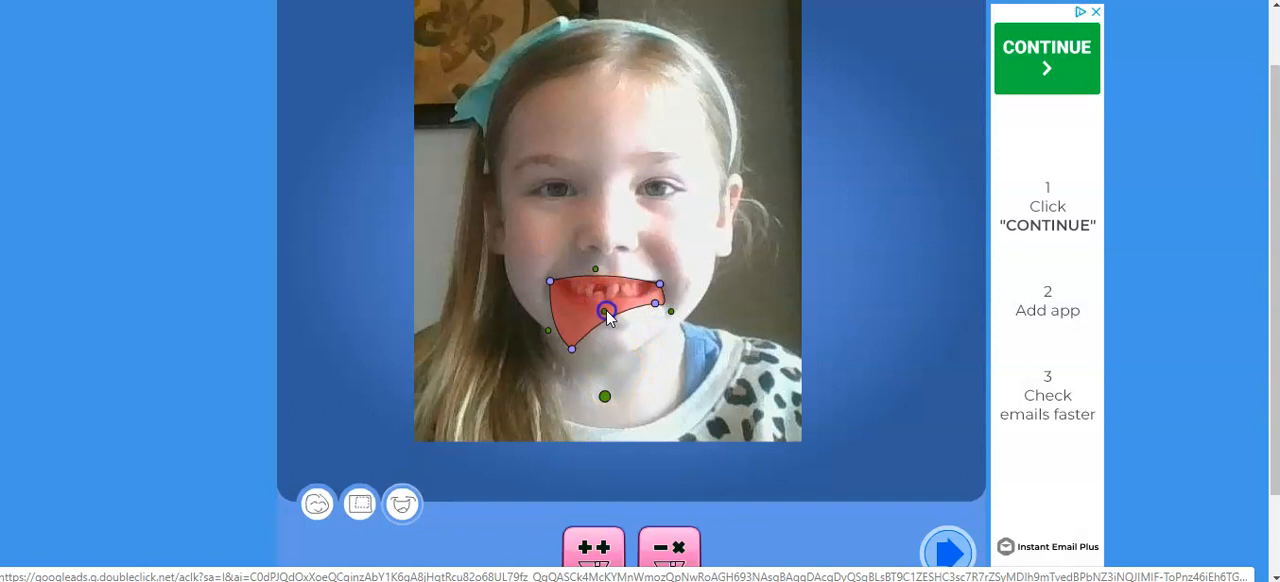
{"action": "left_click_drag", "start_coordinate": [605, 315], "coordinate": [580, 305]}
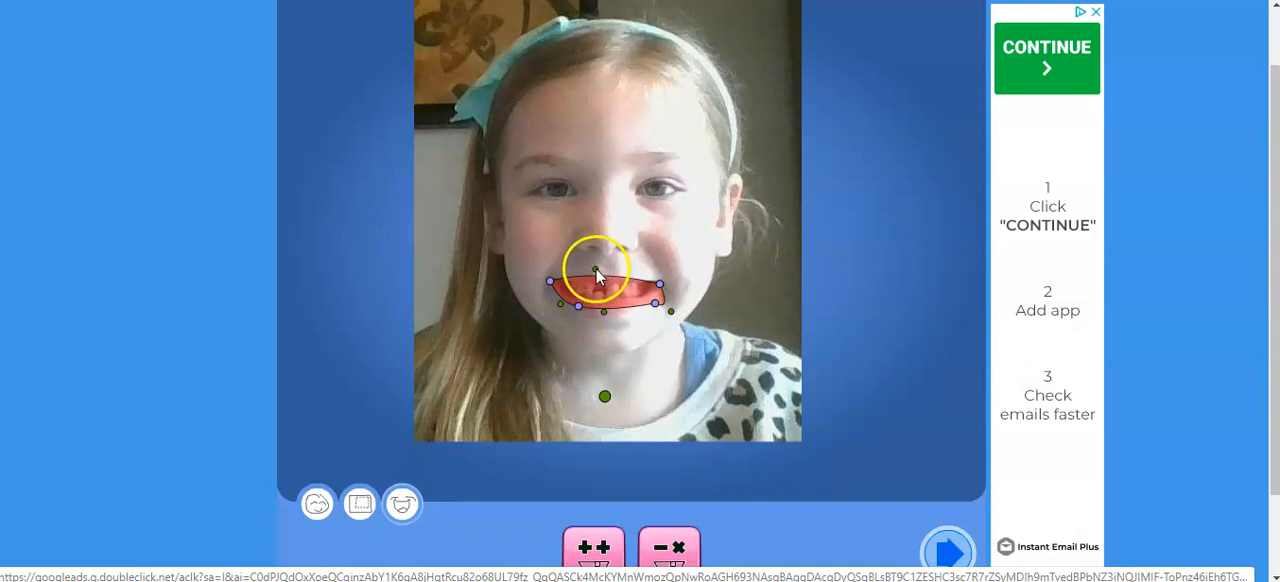
{"action": "left_click_drag", "start_coordinate": [595, 273], "coordinate": [595, 303]}
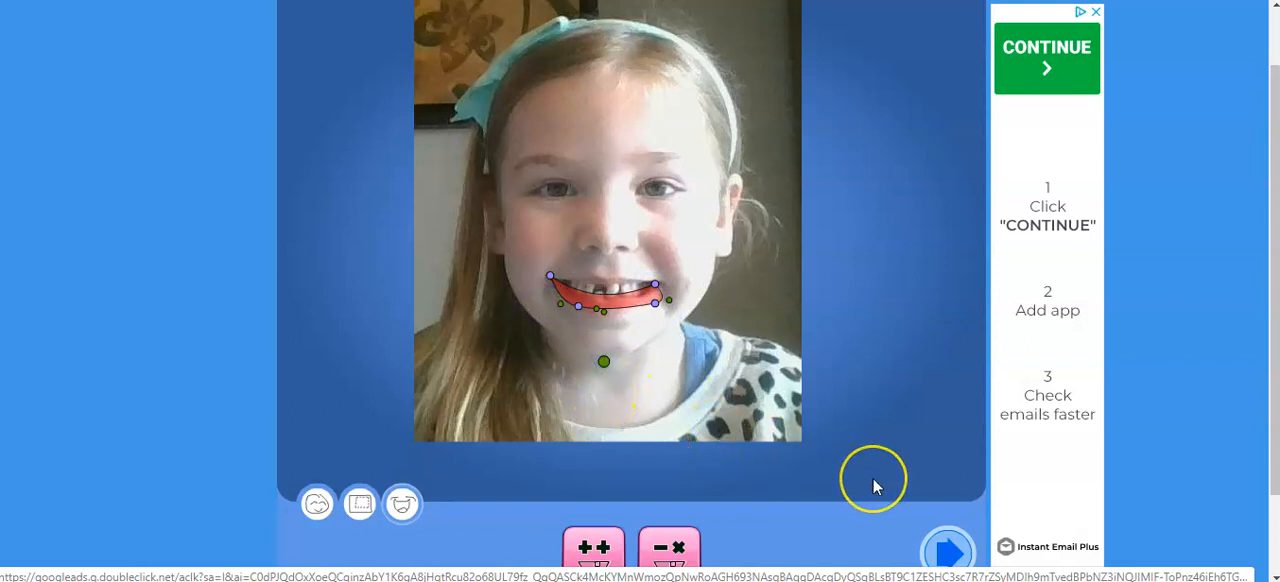
{"action": "mouse_move", "coordinate": [852, 413]}
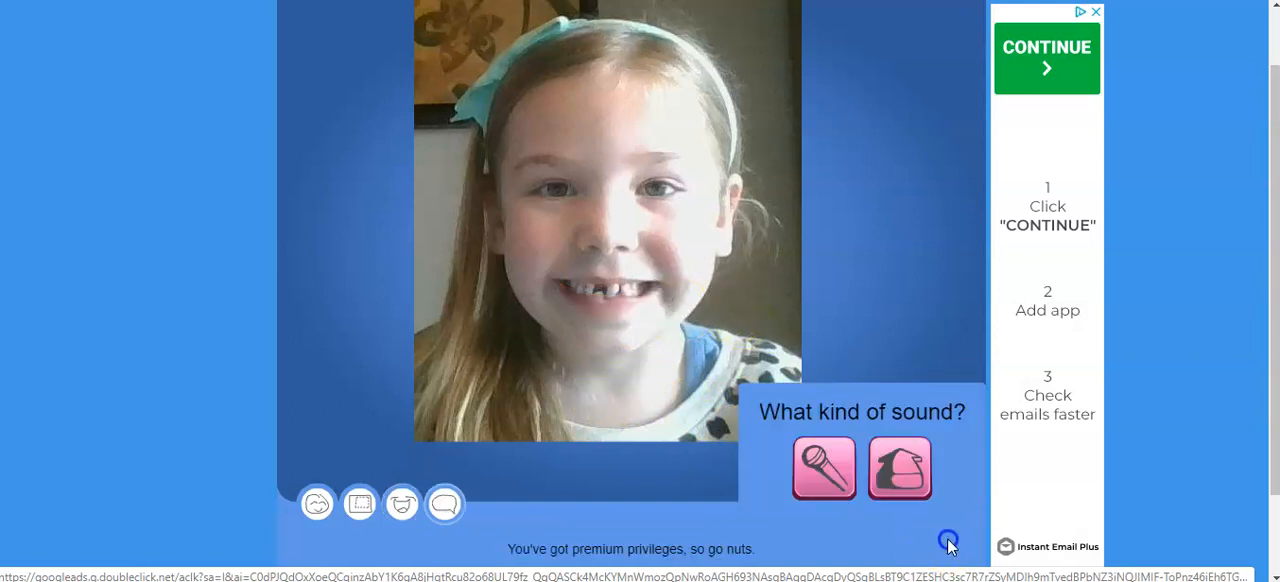
{"action": "mouse_move", "coordinate": [951, 546]}
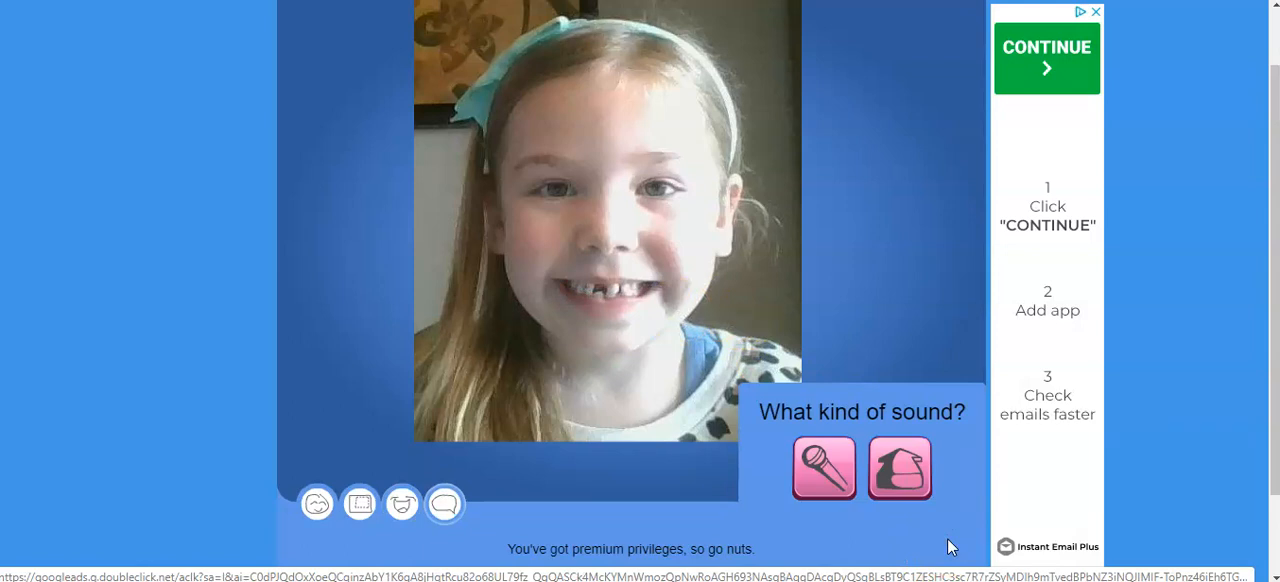
{"action": "mouse_move", "coordinate": [906, 498]}
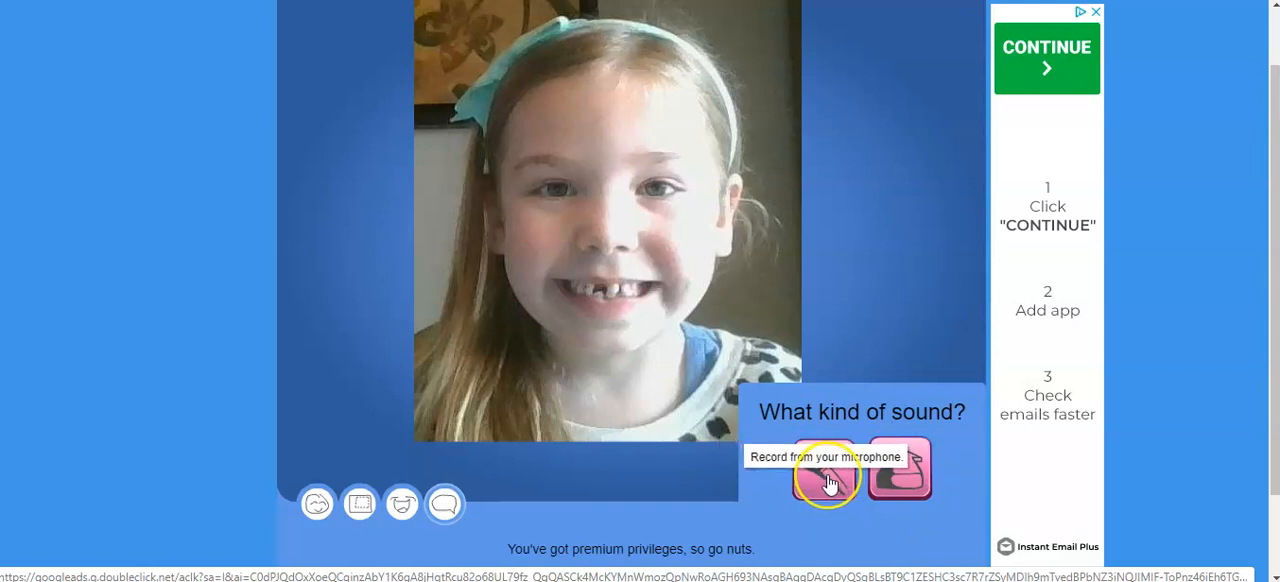
Choose microphone sound, allow microphone access in Flash Player, and record a voice clip
{"action": "left_click", "coordinate": [825, 480]}
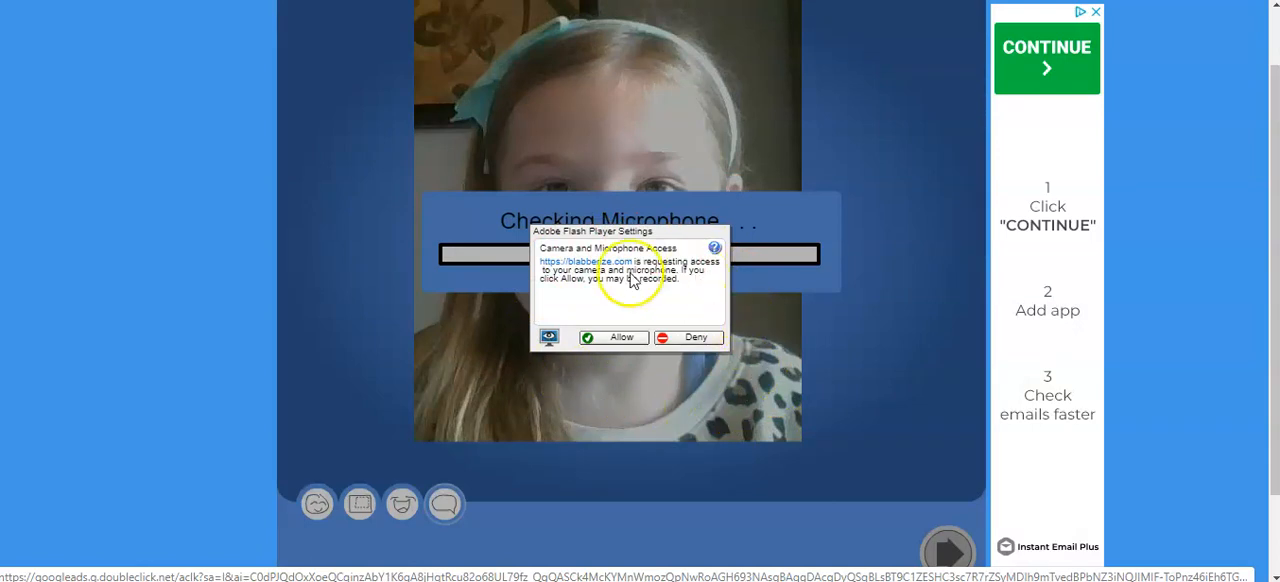
{"action": "mouse_move", "coordinate": [651, 390]}
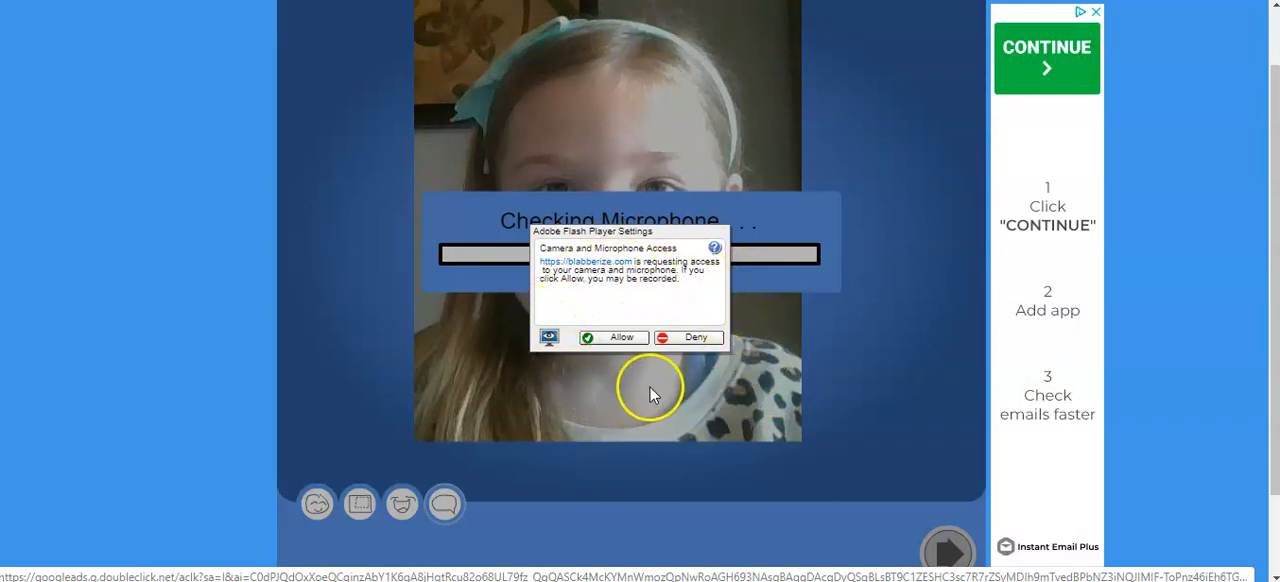
{"action": "left_click", "coordinate": [622, 337]}
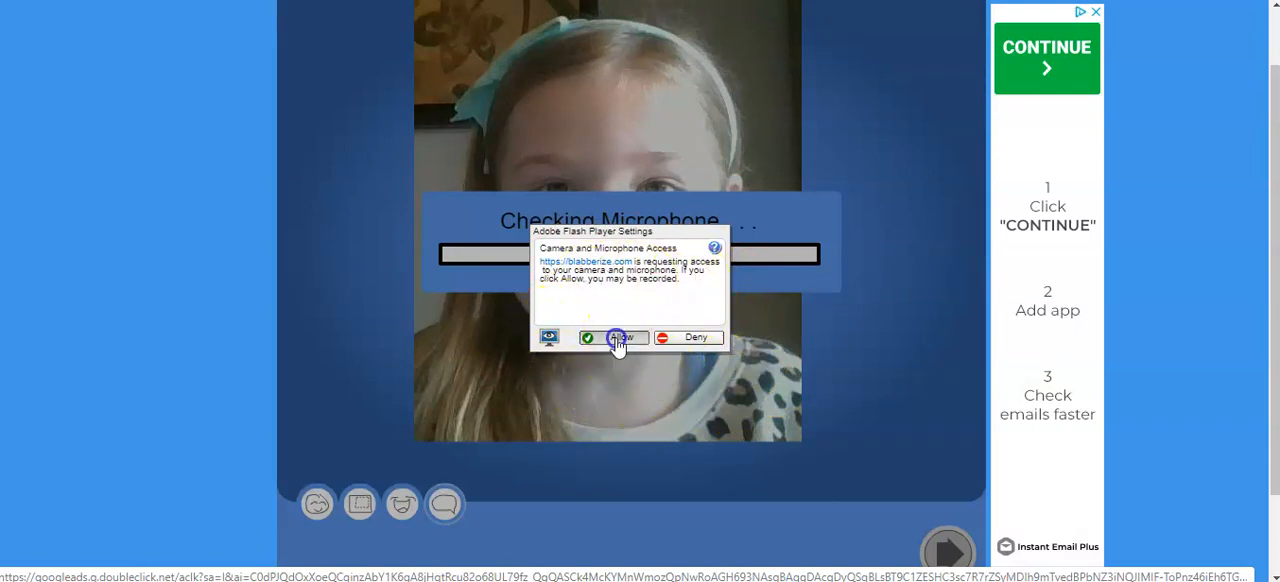
{"action": "left_click", "coordinate": [619, 337]}
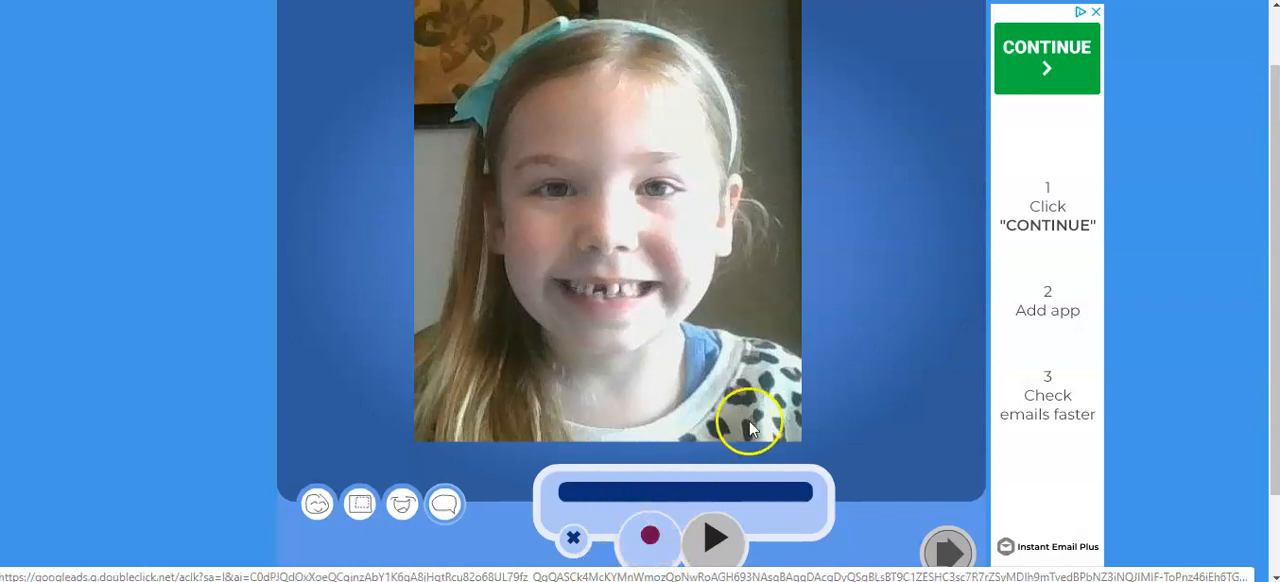
{"action": "left_click", "coordinate": [649, 537]}
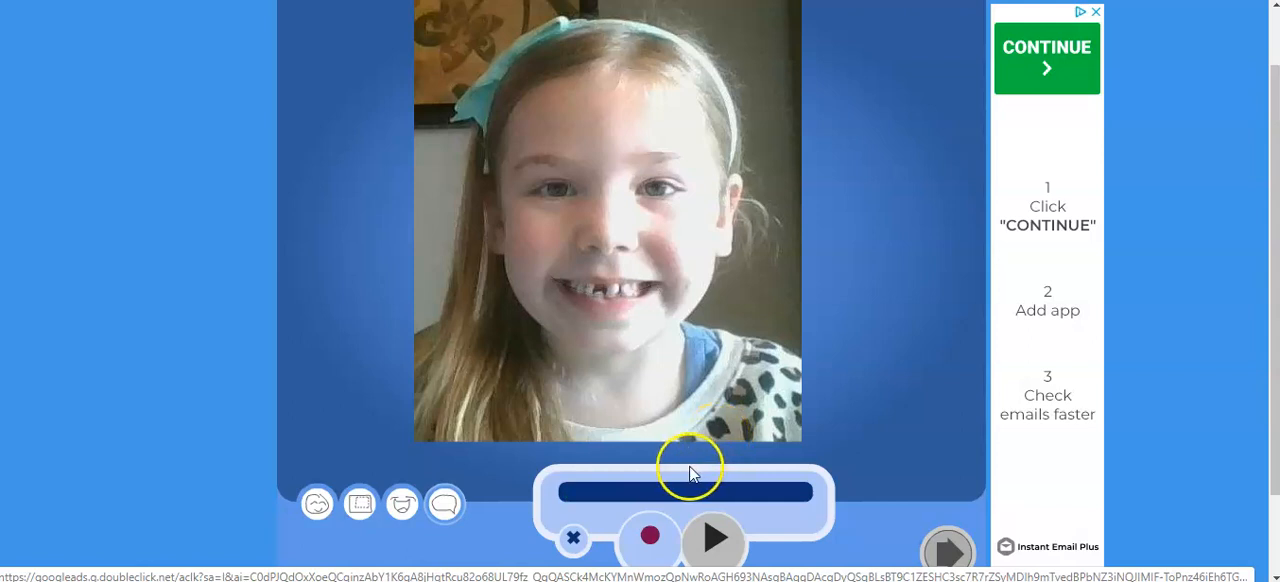
{"action": "left_click", "coordinate": [645, 542]}
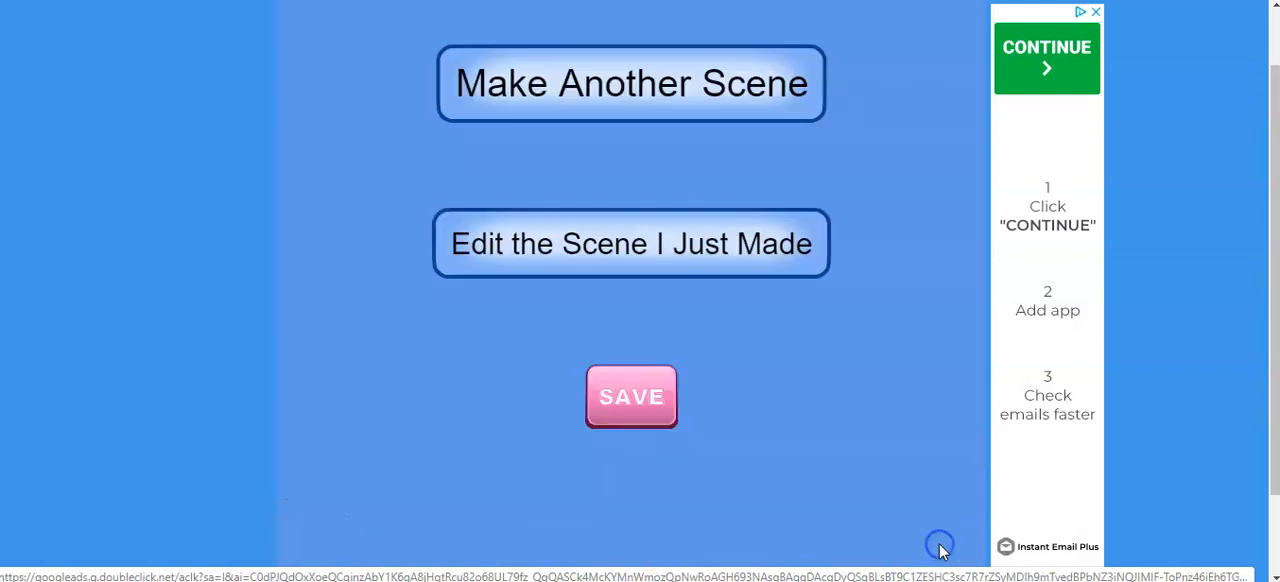
{"action": "mouse_move", "coordinate": [710, 243]}
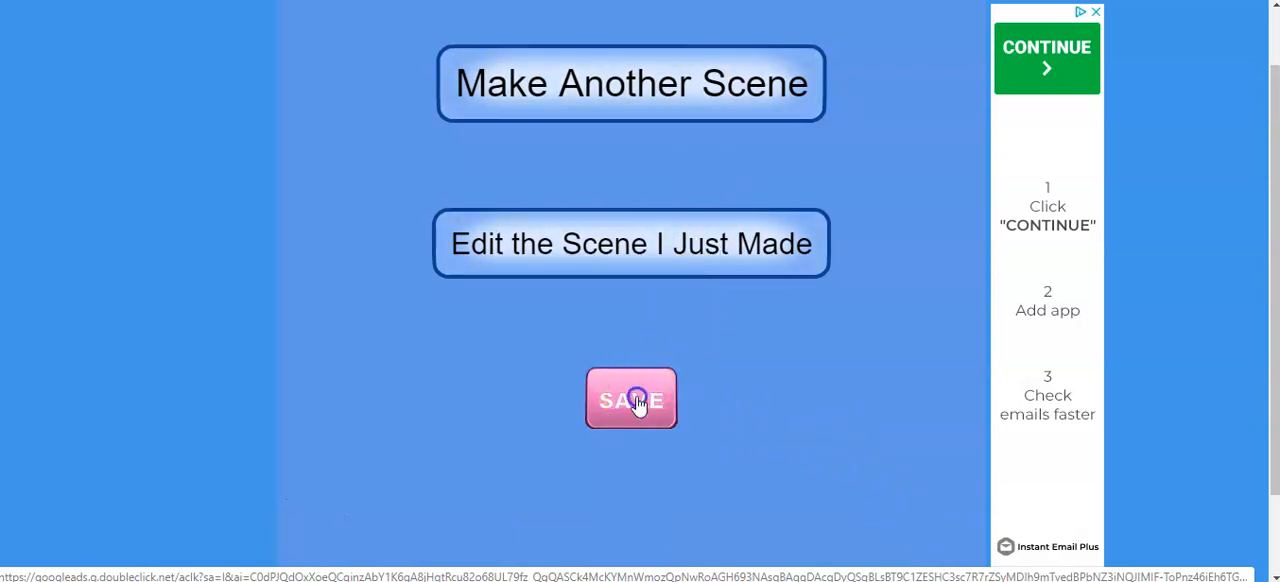
Save the finished scene to bring up the Describe Your Blabber form
{"action": "left_click", "coordinate": [631, 399]}
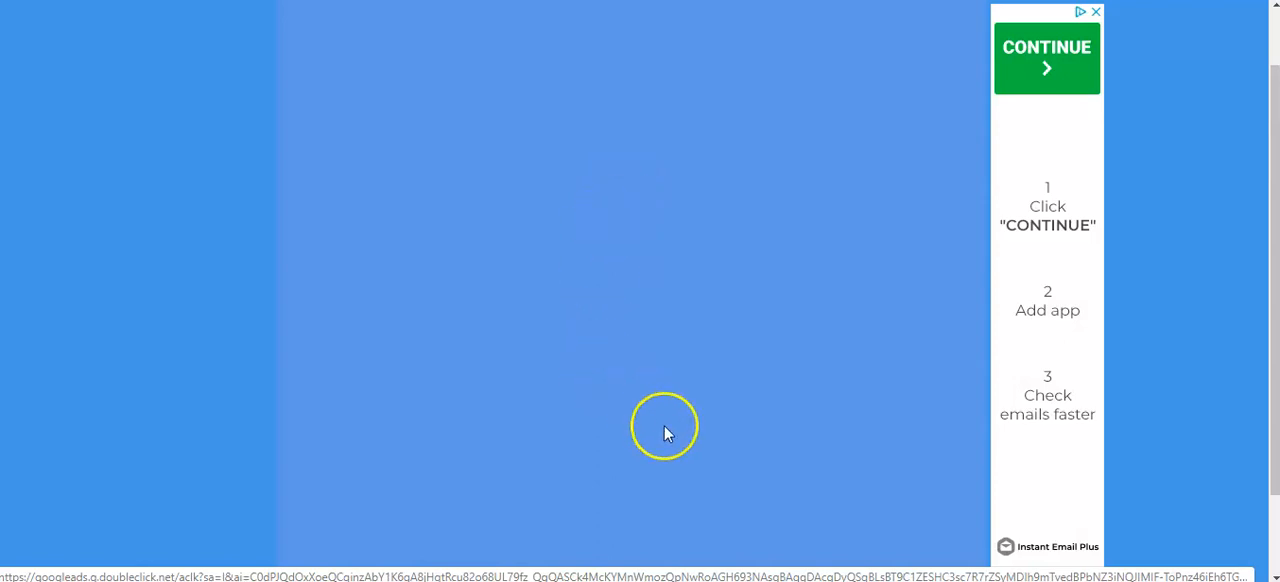
{"action": "mouse_move", "coordinate": [866, 518]}
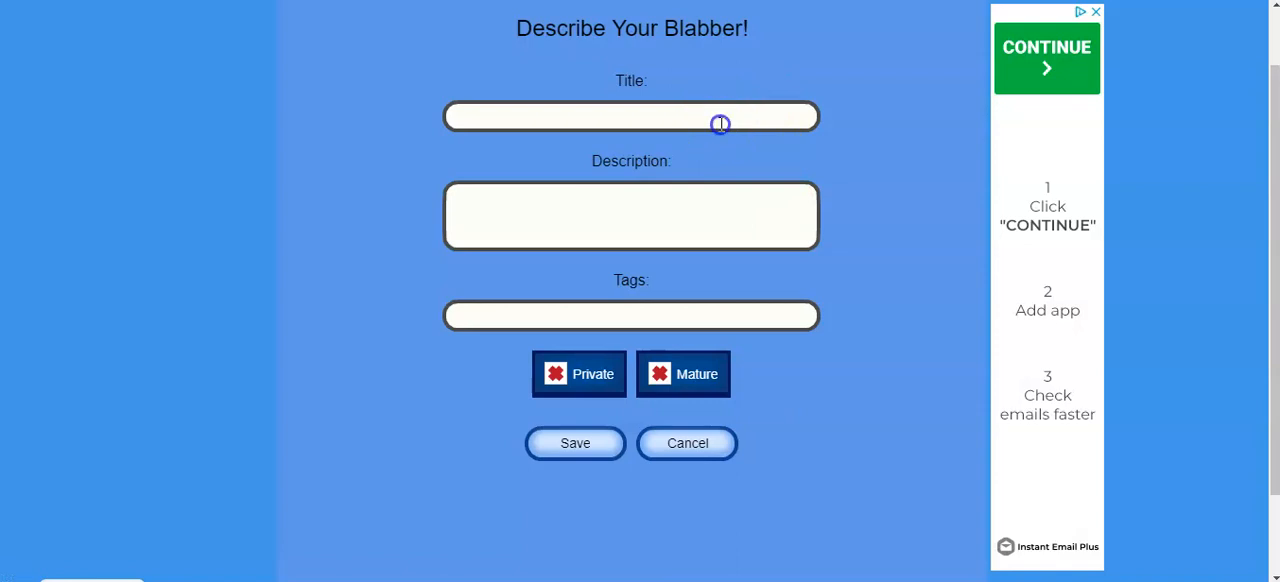
Save the blabber titled 'Lia's Intro', described 'Introduction to Blabber', tagged intro and blabberize
{"action": "type", "text": "Lia"}
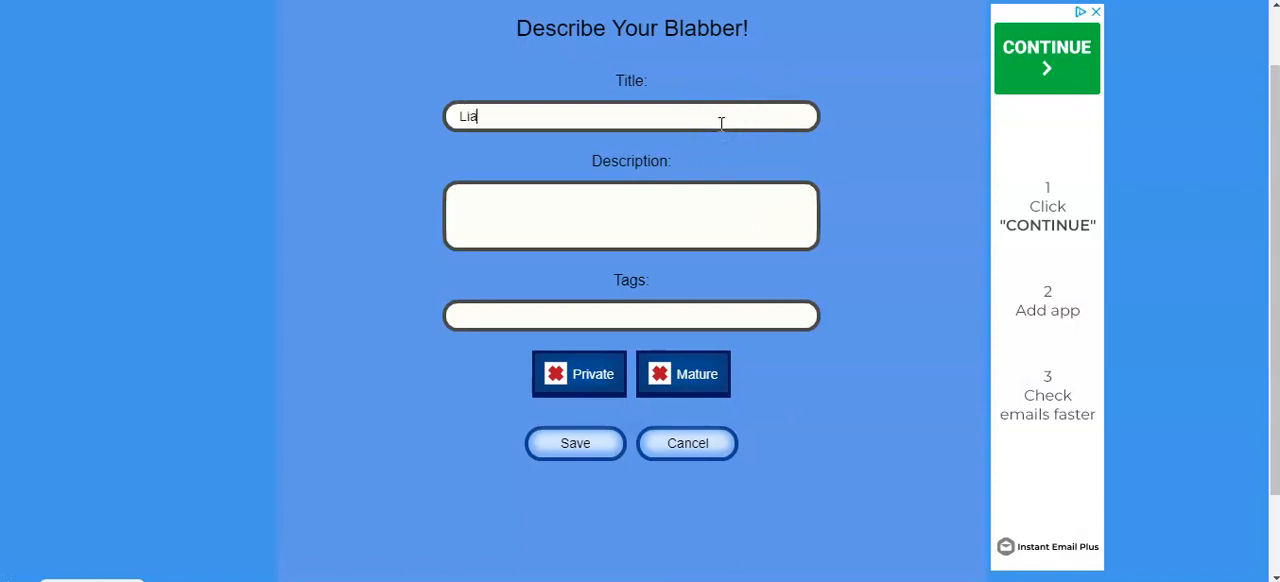
{"action": "type", "text": "'s Intro"}
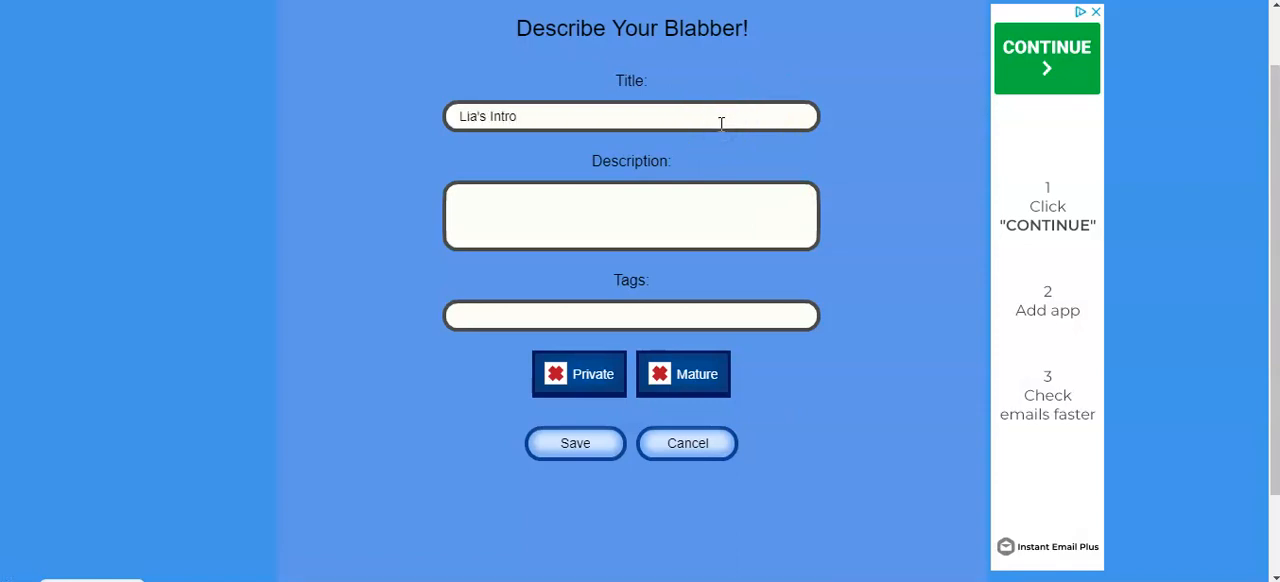
{"action": "type", "text": "Introduct"}
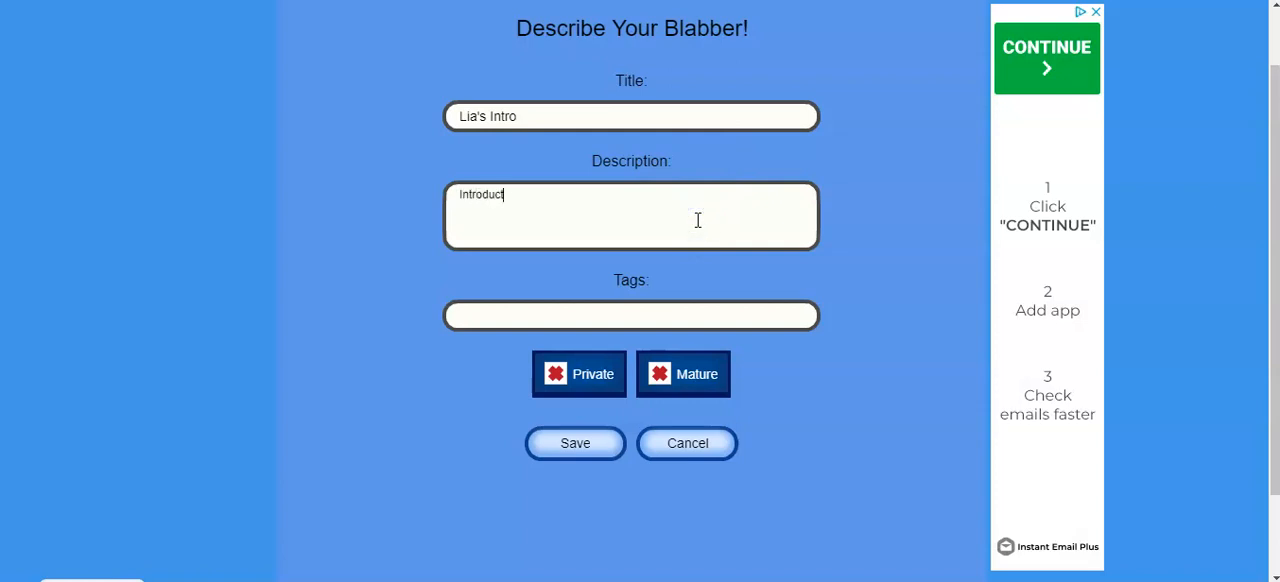
{"action": "type", "text": "ion to Blabber"}
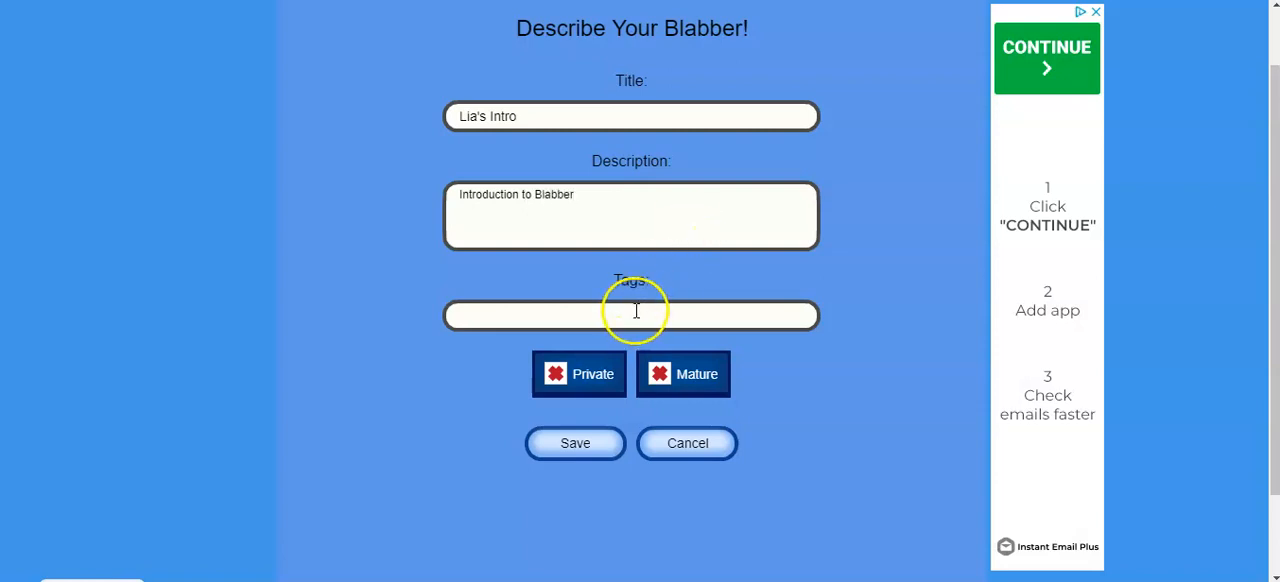
{"action": "type", "text": "intro,"}
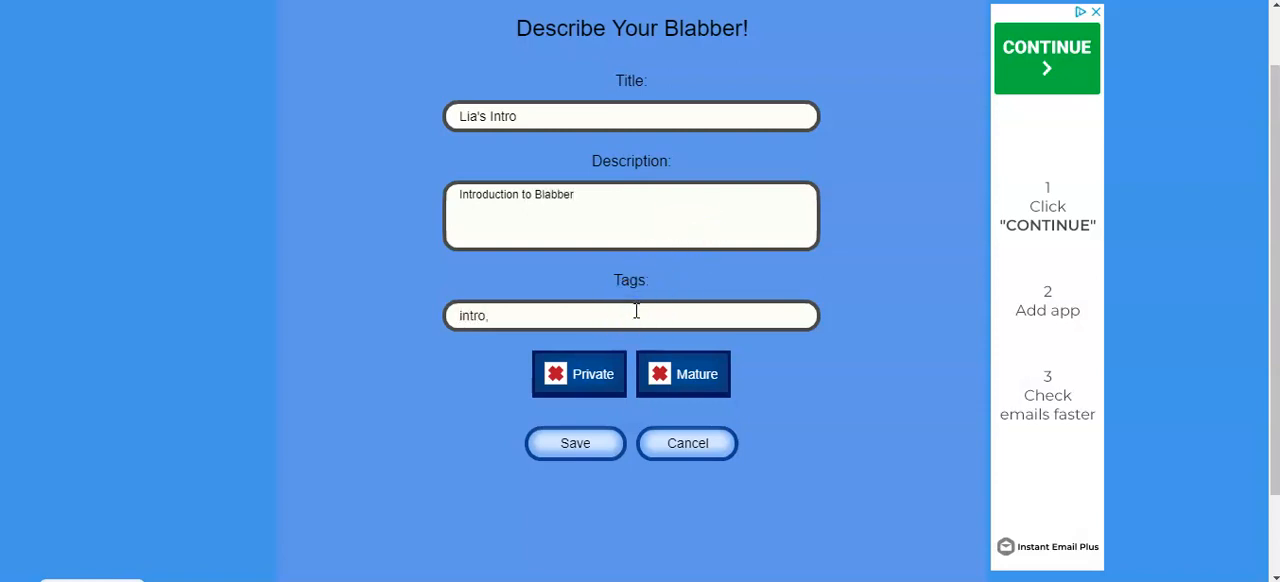
{"action": "type", "text": "blabberize"}
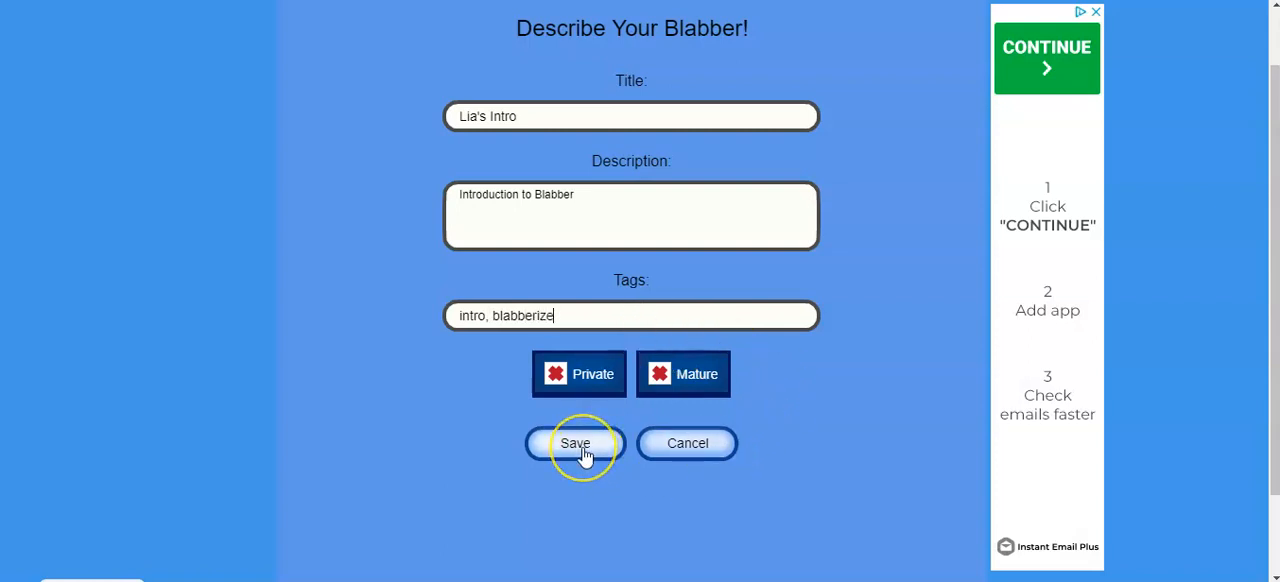
{"action": "left_click", "coordinate": [576, 443]}
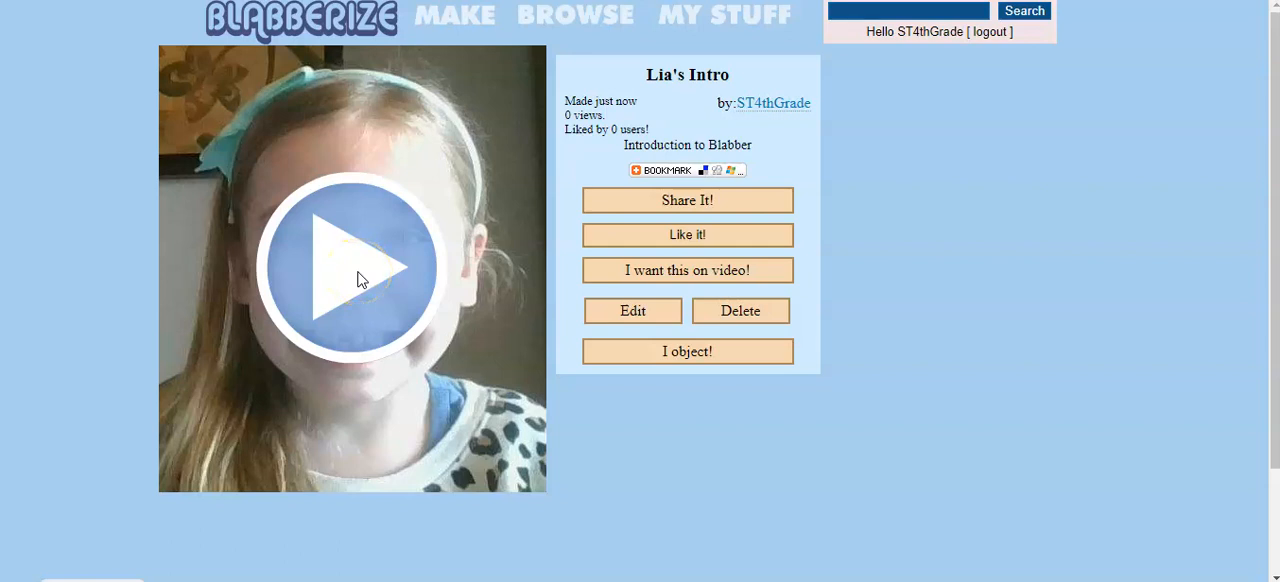
{"action": "left_click", "coordinate": [352, 267]}
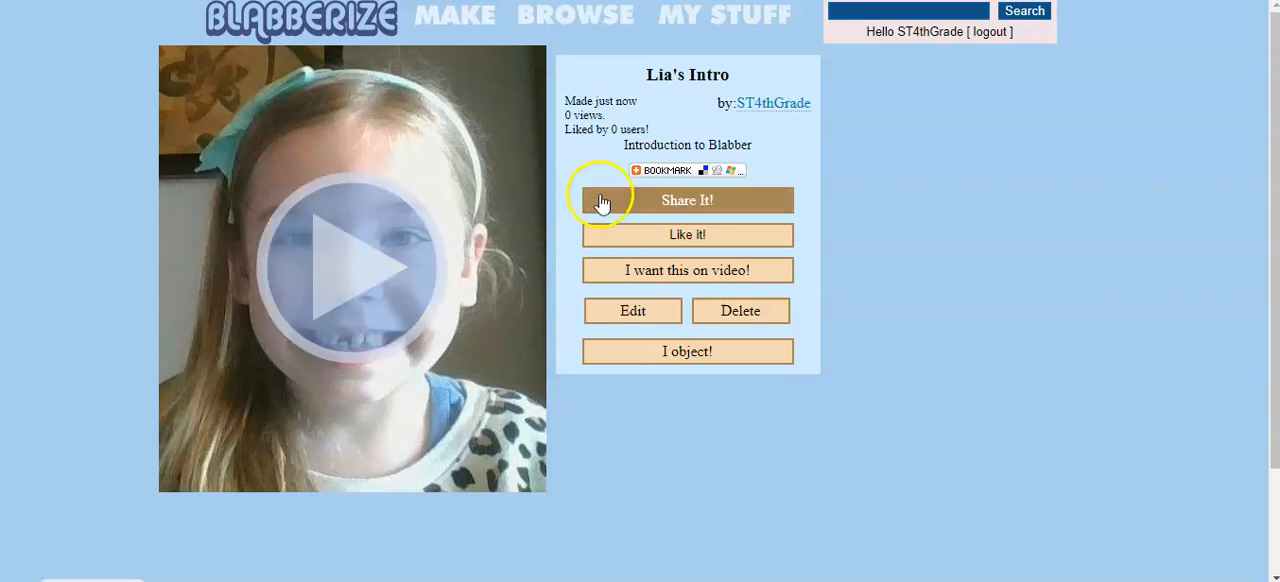
{"action": "mouse_move", "coordinate": [583, 161]}
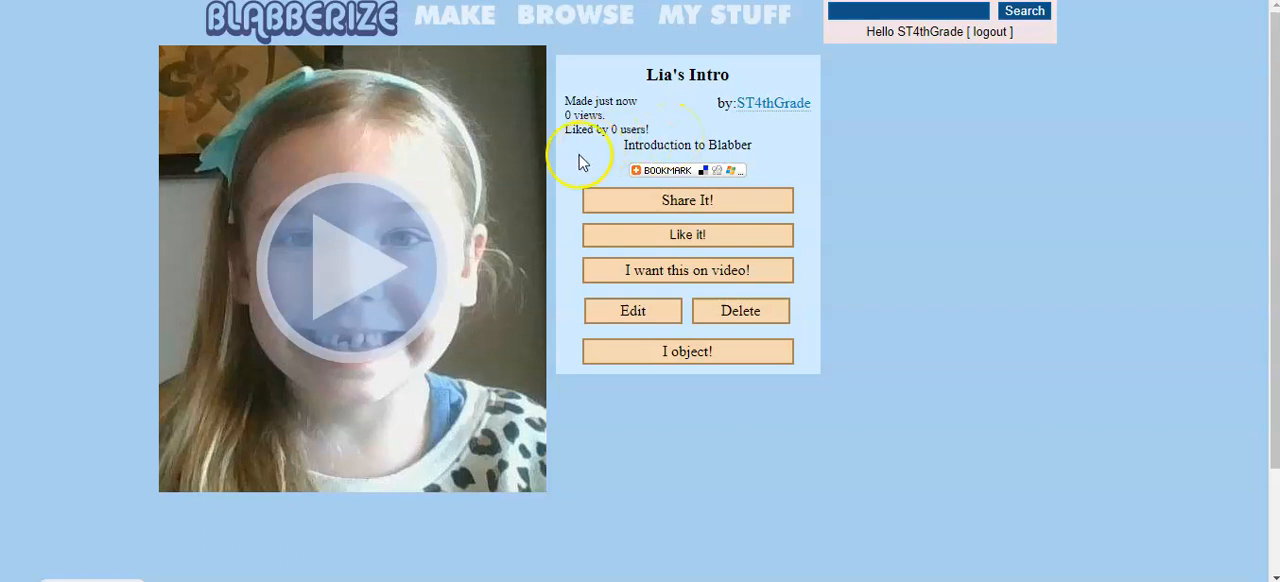